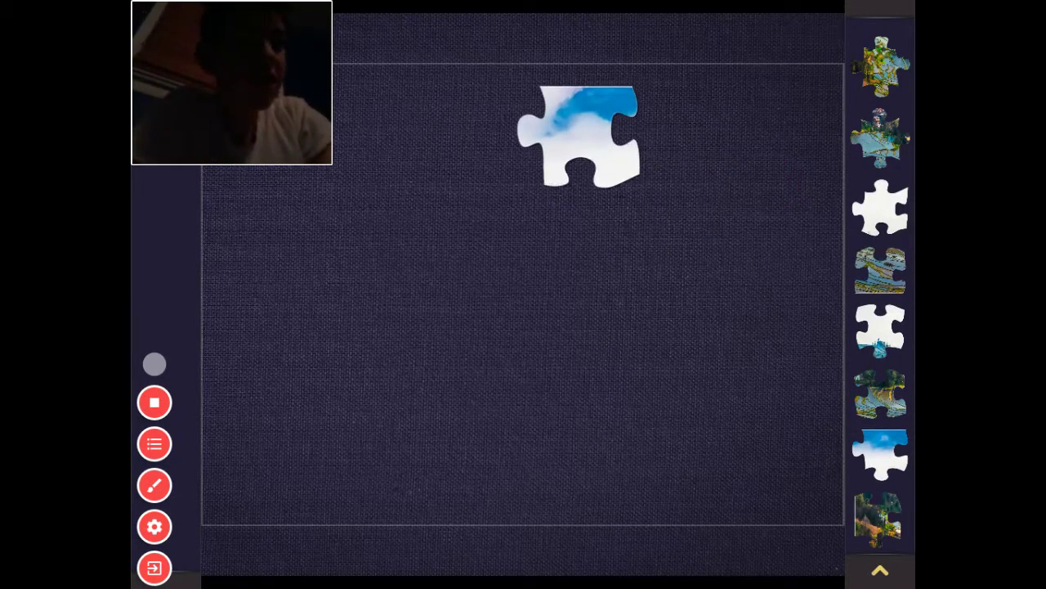
# Step: Join two more sky pieces onto the sky strip along the top row
pyautogui.moveTo(879, 455); pyautogui.dragTo(637, 123)
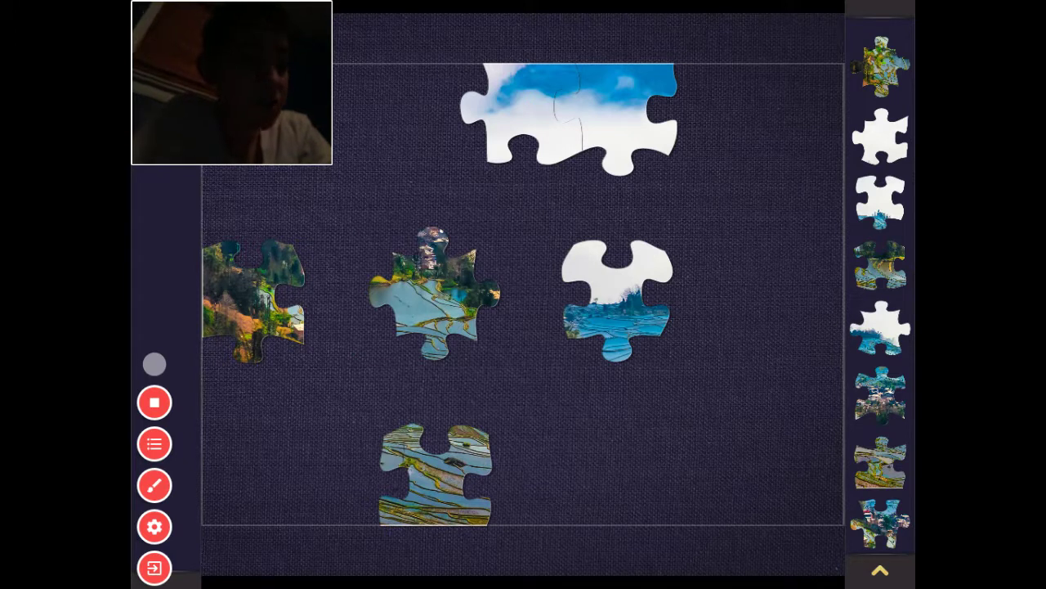
pyautogui.moveTo(879, 523); pyautogui.dragTo(621, 466)
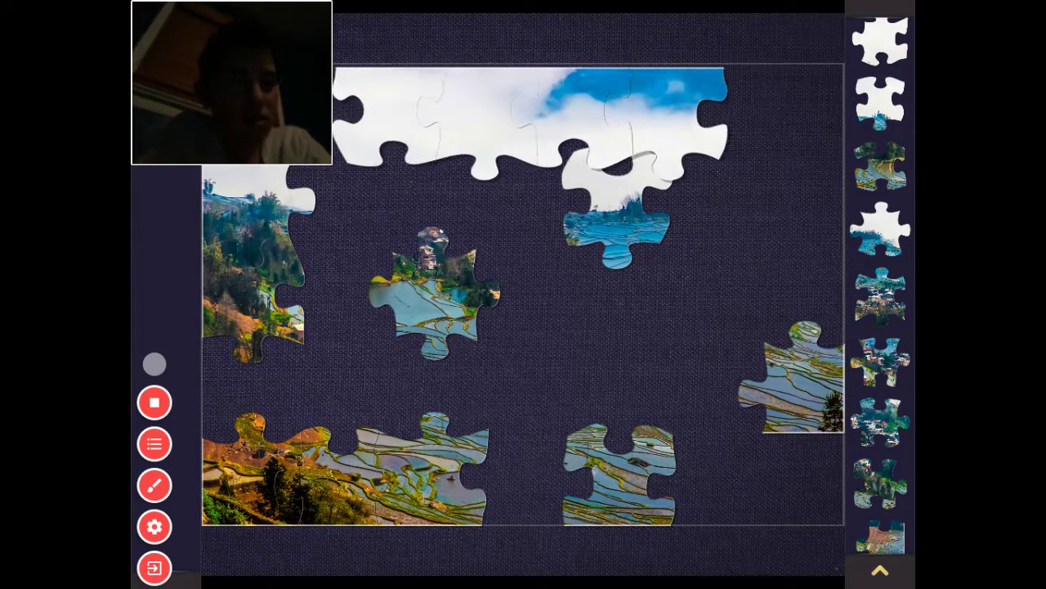
# Step: Attach the loose sky piece, then fit village and terrace pieces into the centre
pyautogui.moveTo(613, 213); pyautogui.dragTo(515, 221)
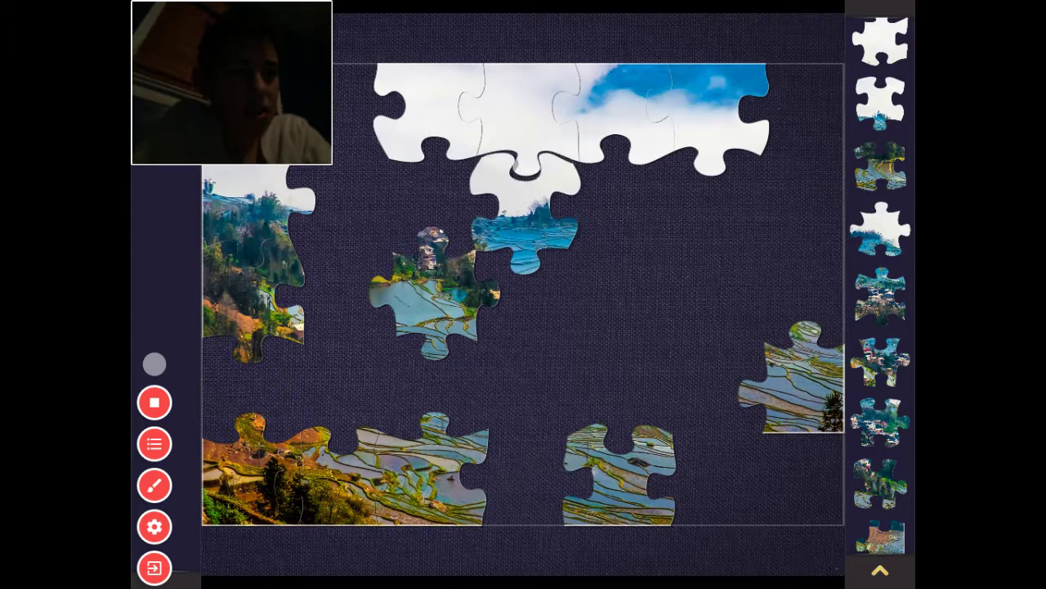
pyautogui.moveTo(524, 229); pyautogui.dragTo(613, 294)
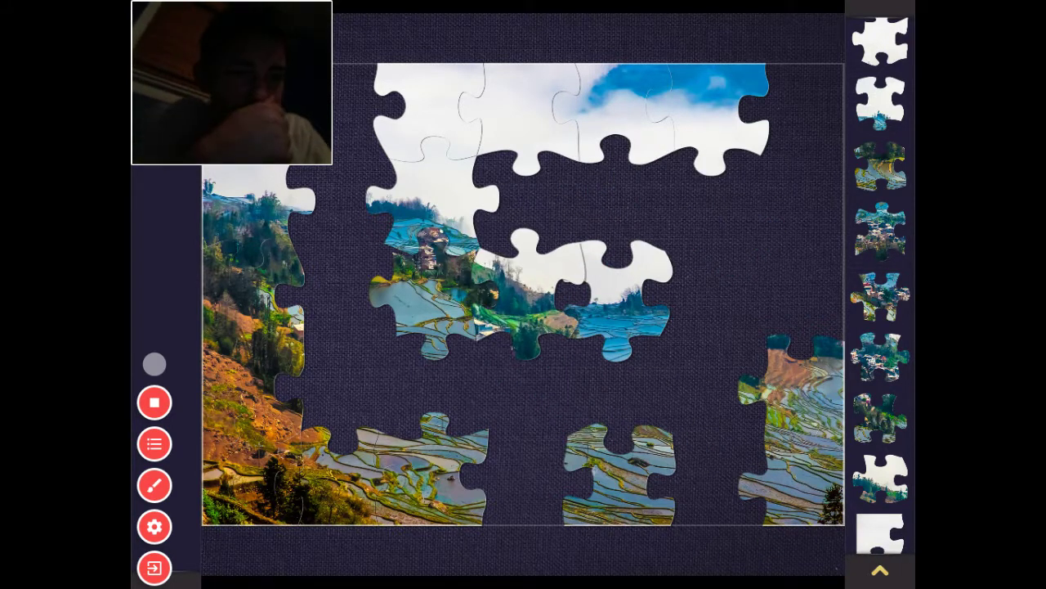
pyautogui.moveTo(588, 311); pyautogui.dragTo(617, 290)
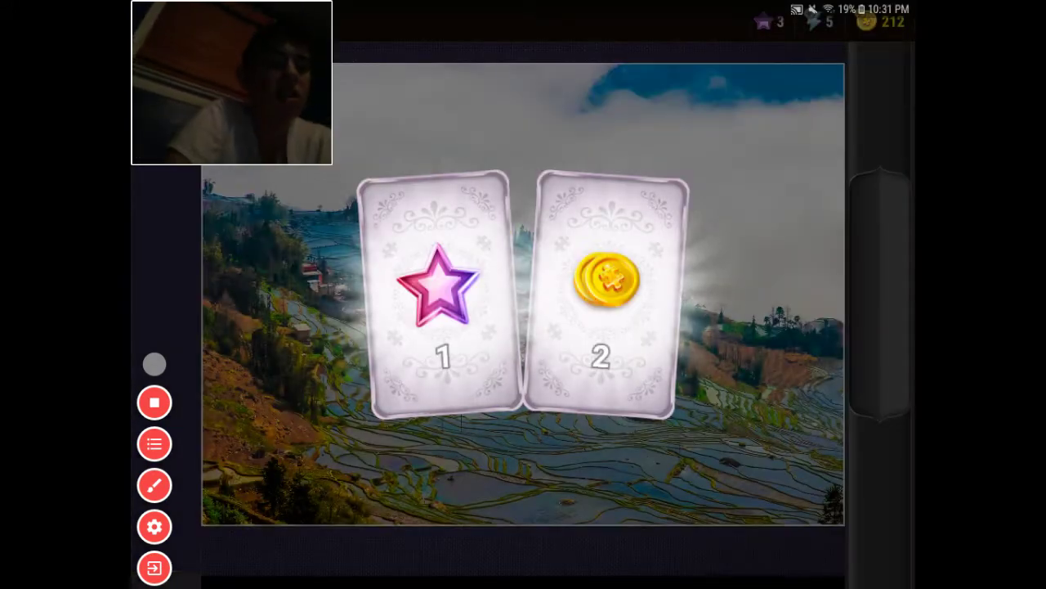
# Step: Claim the star reward card and the coin reward card
pyautogui.click(611, 295)
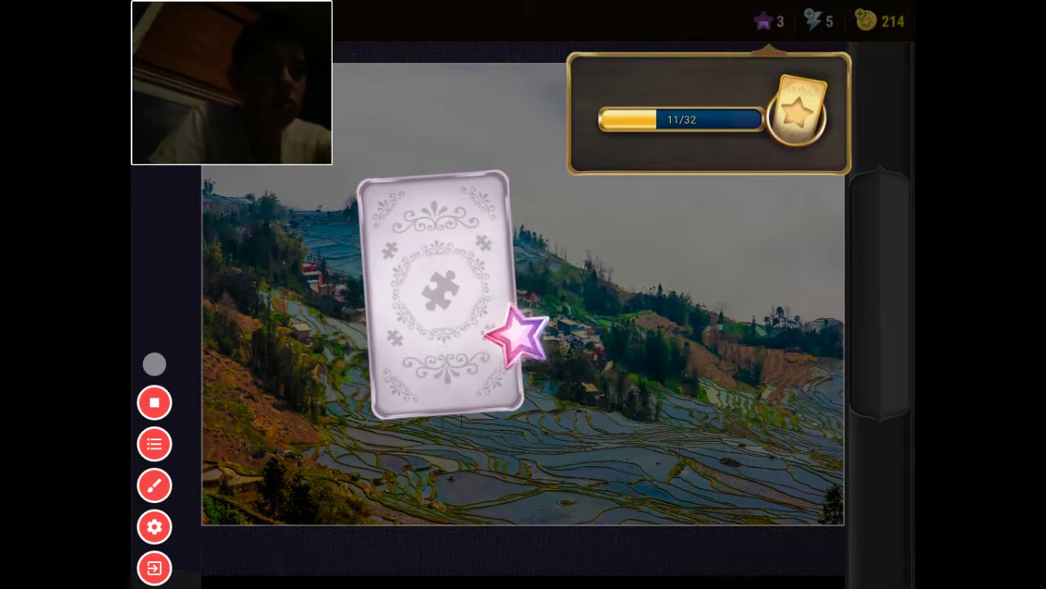
pyautogui.click(441, 295)
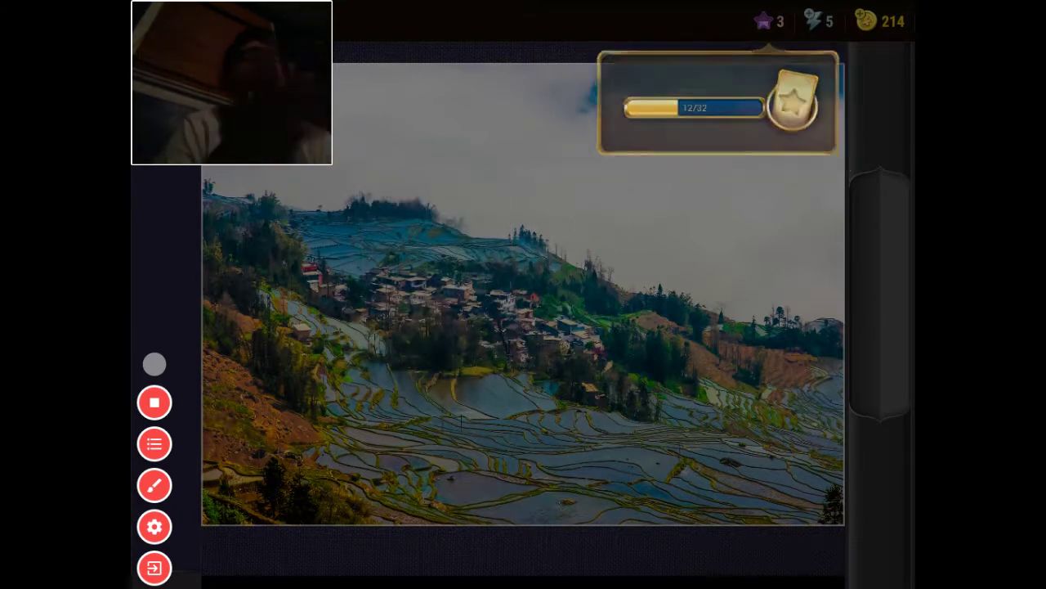